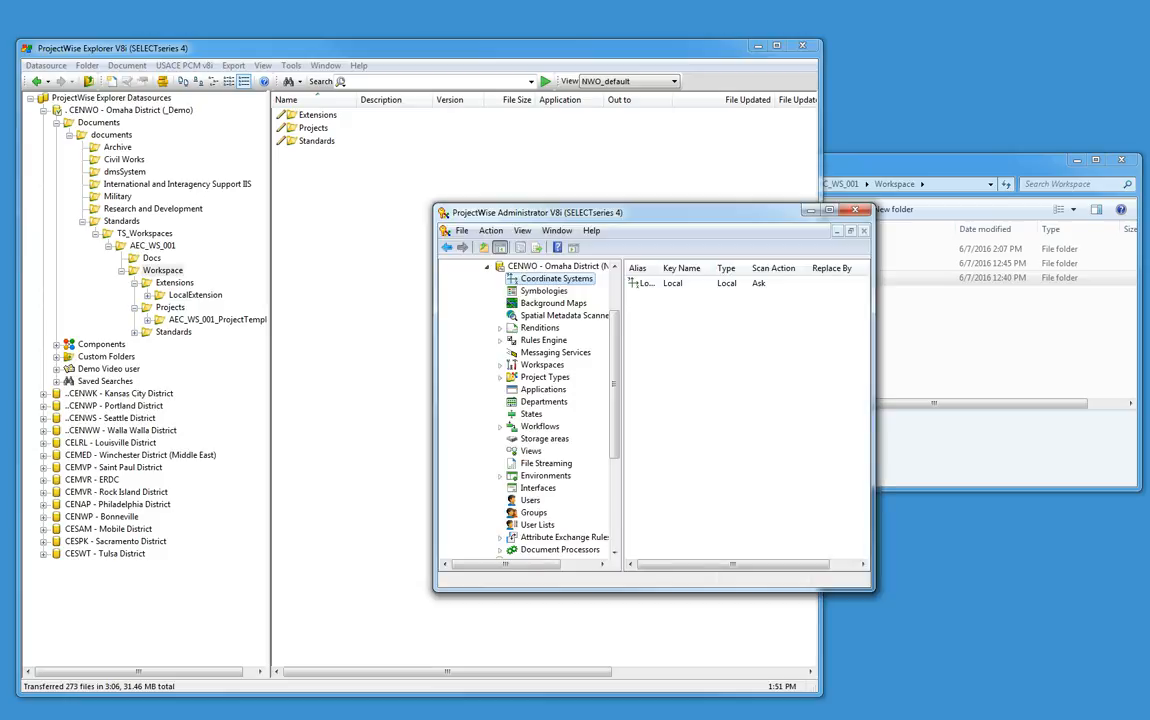
mouse_move(724, 420)
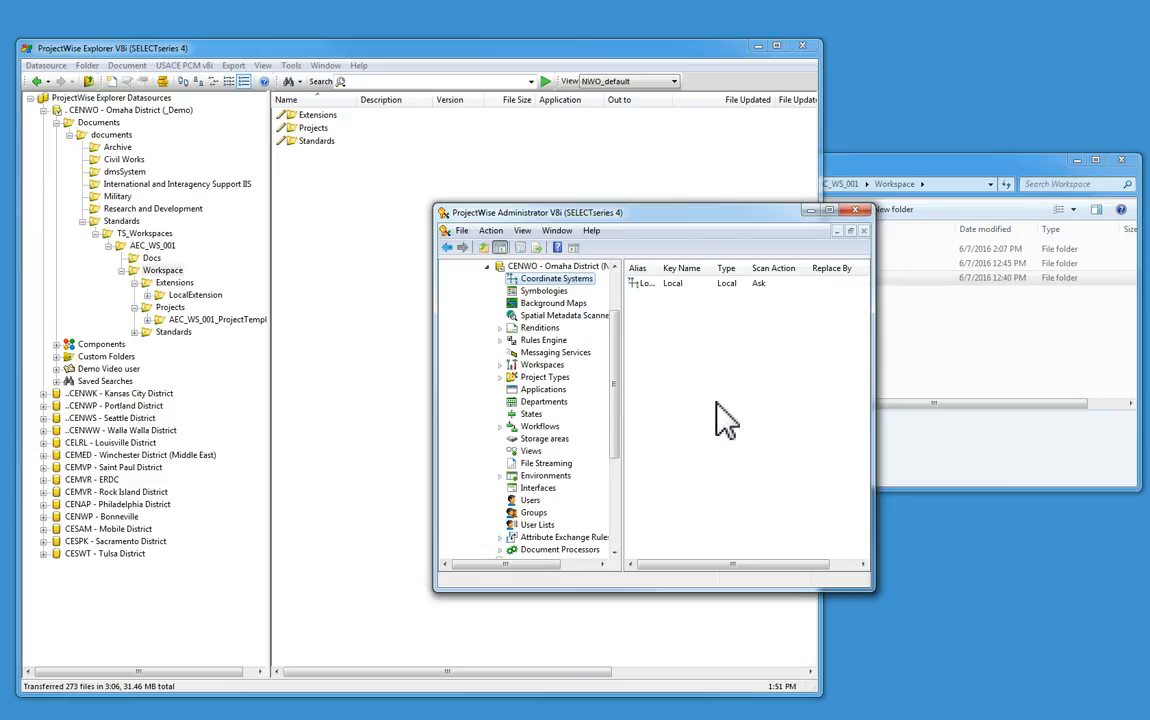
mouse_move(508, 418)
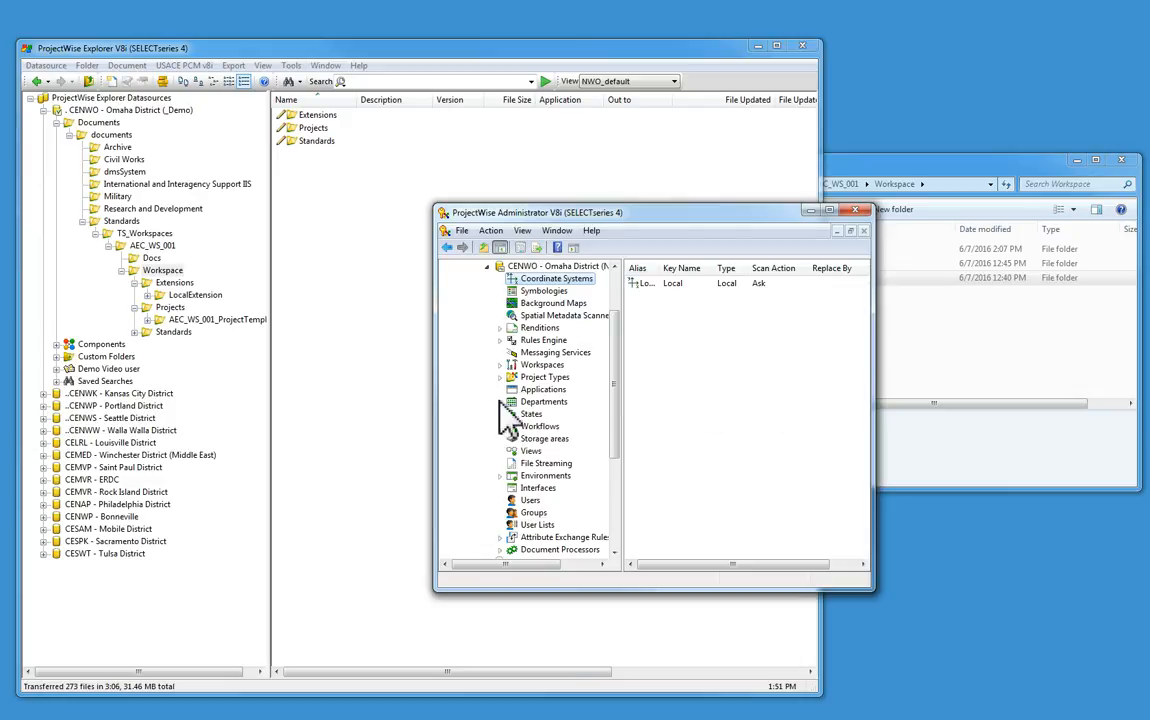
Expand Workspaces > Managed > Predefined and bring up the actions menu for predefined blocks.
left_click(502, 364)
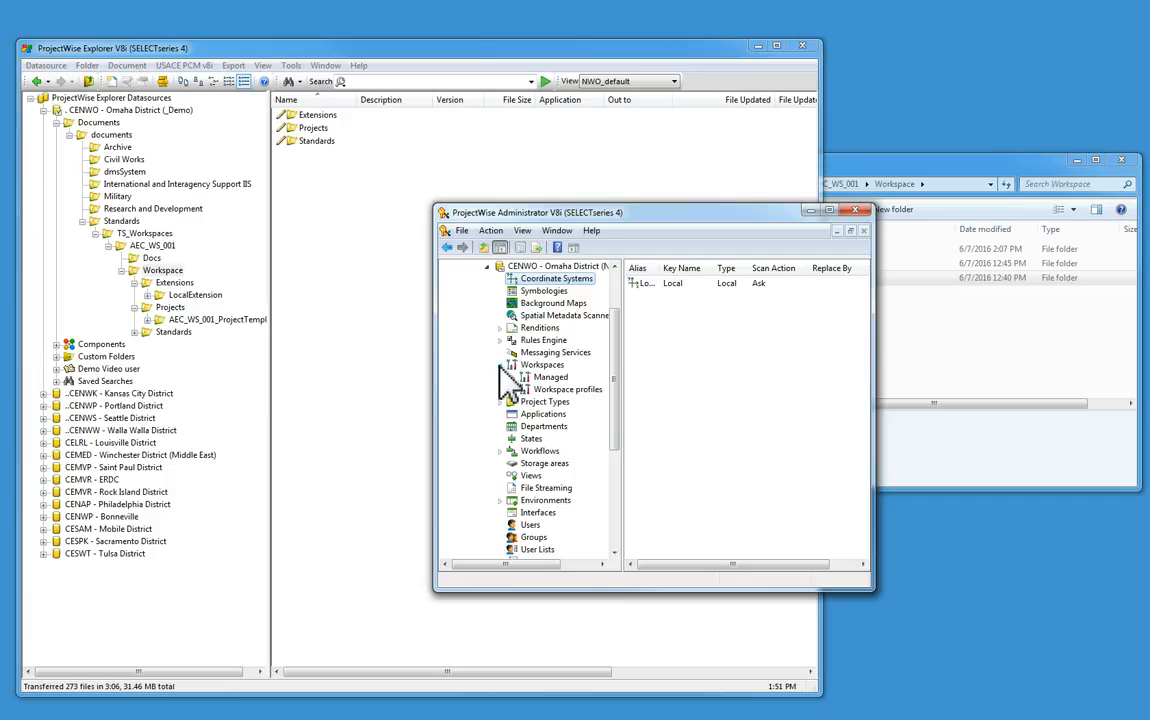
left_click(560, 388)
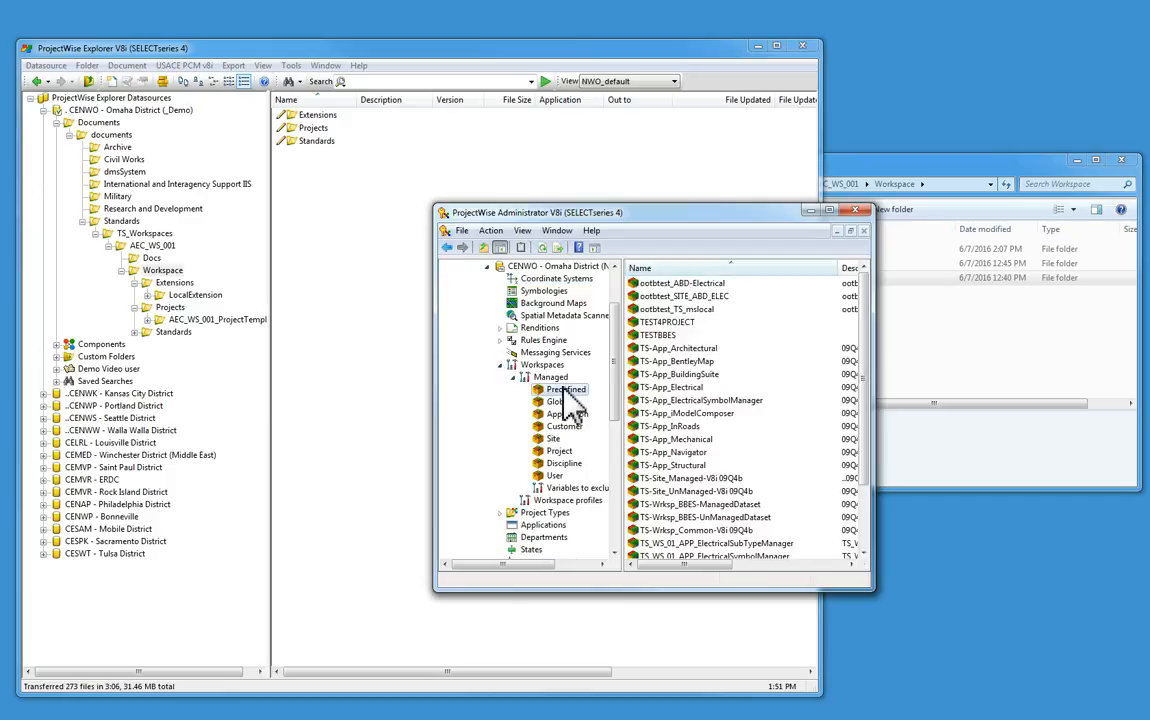
right_click(564, 388)
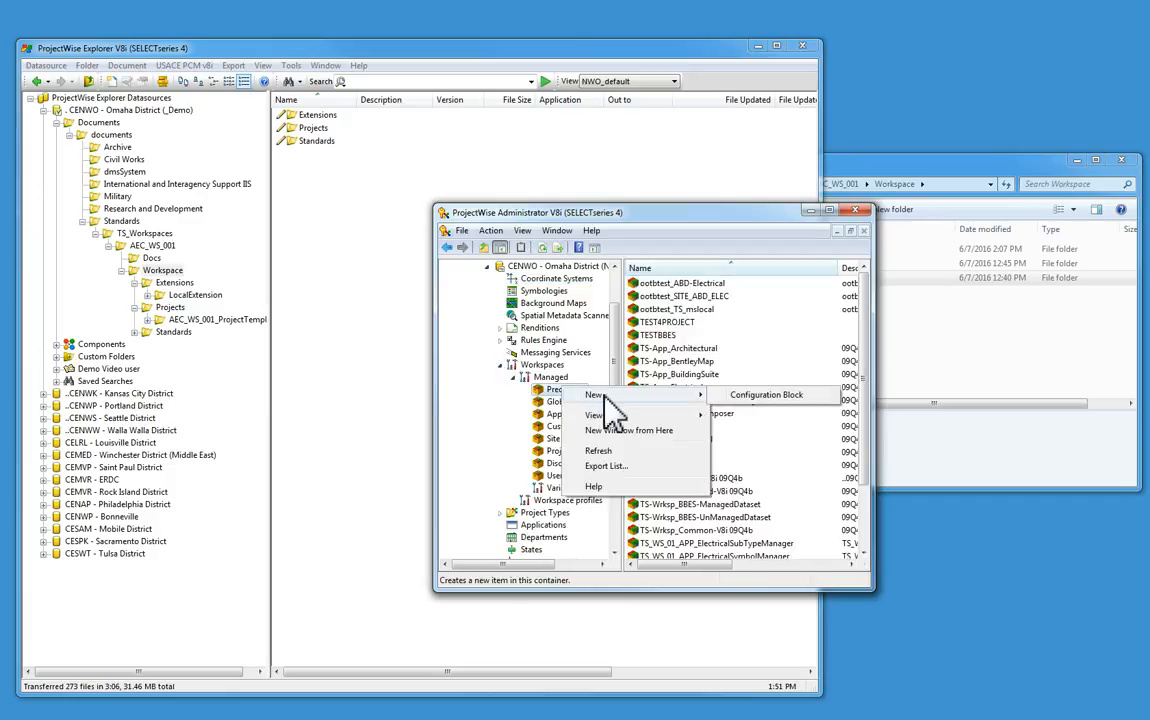
mouse_move(770, 396)
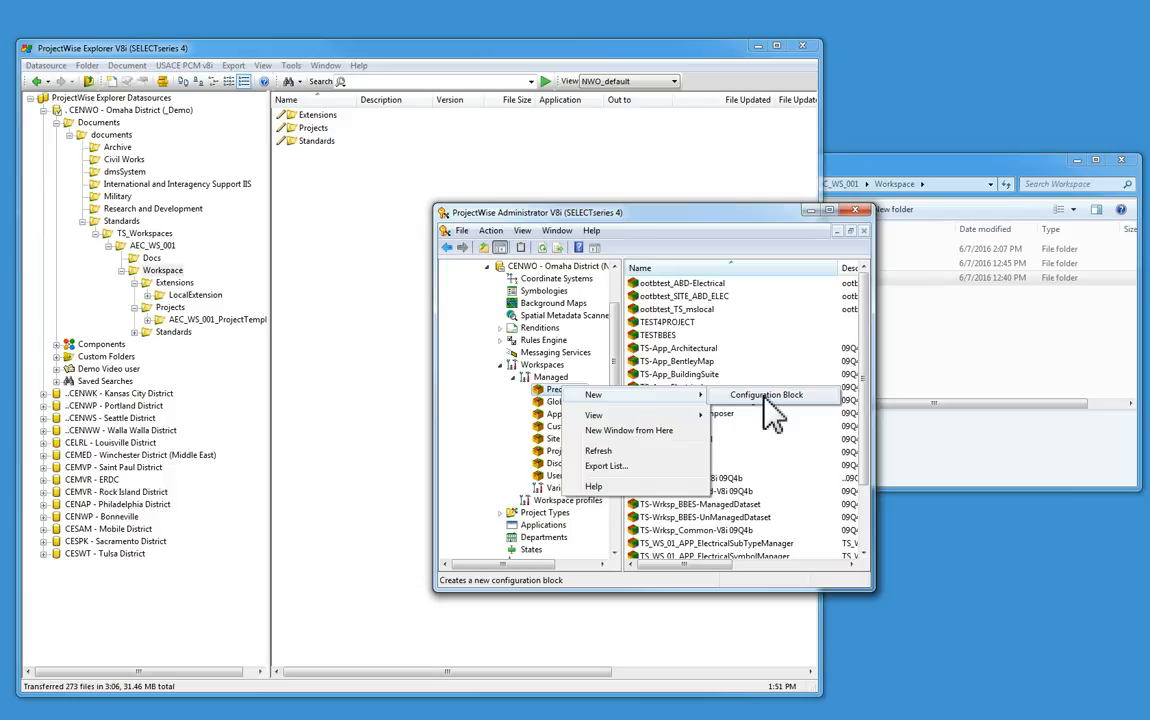
Create a configuration block named AEC_WS_001.
left_click(766, 394)
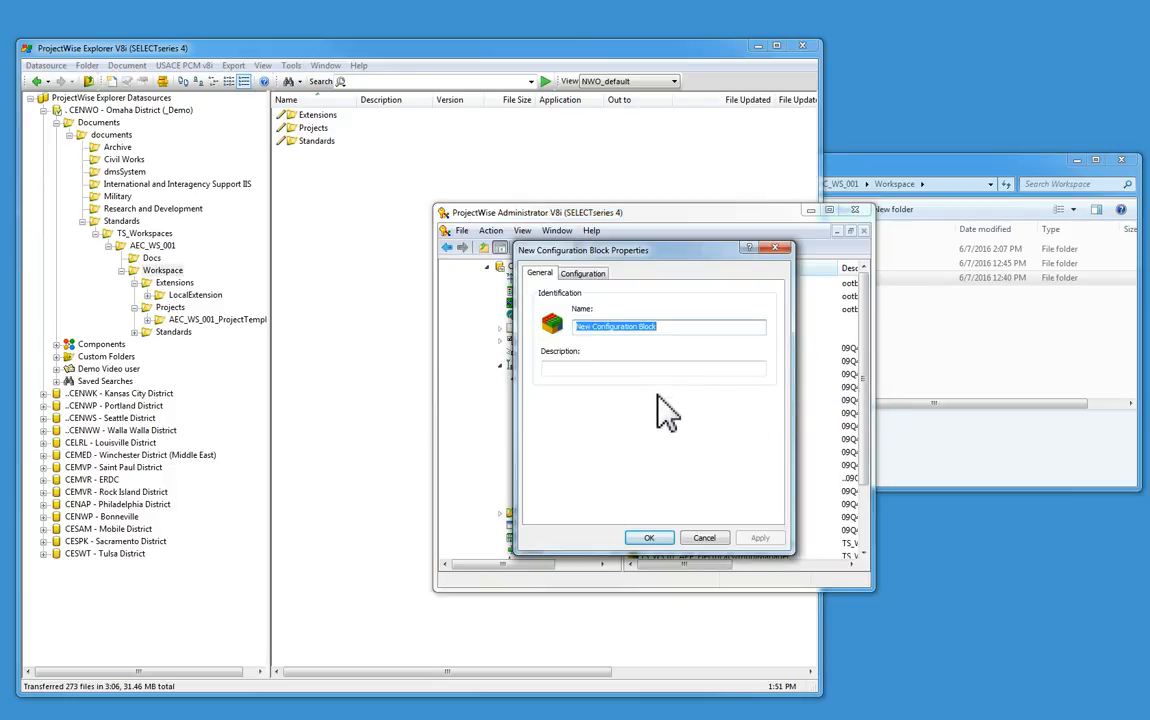
type("A")
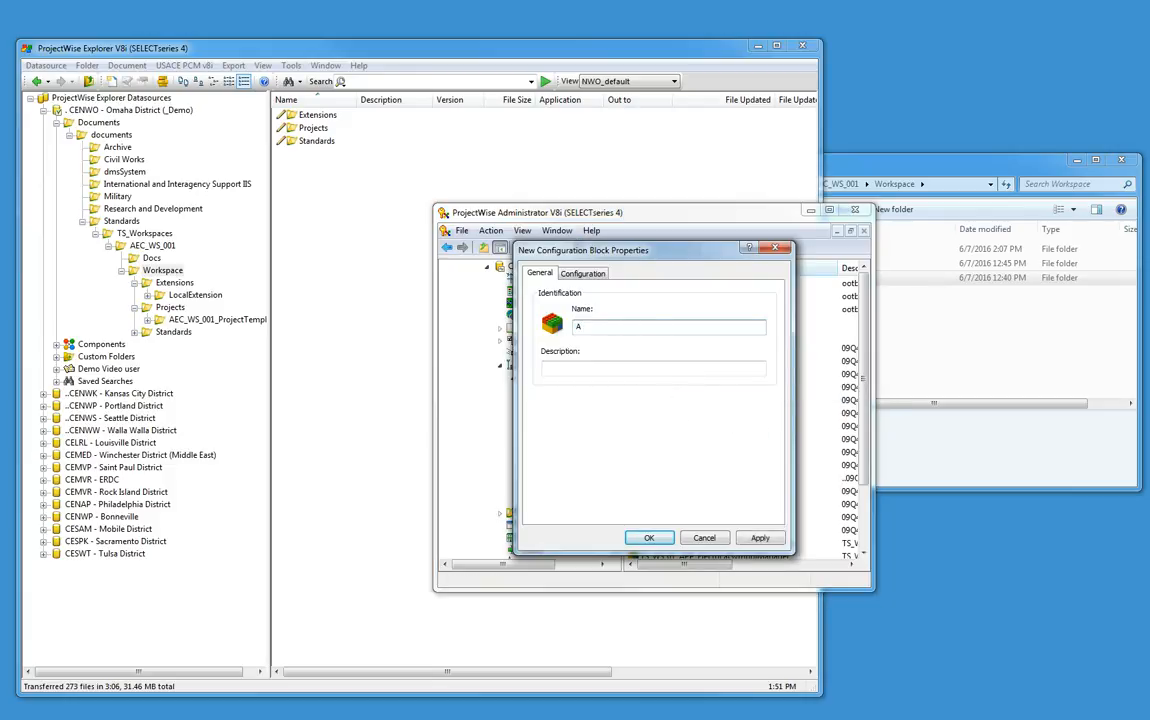
type("EC")
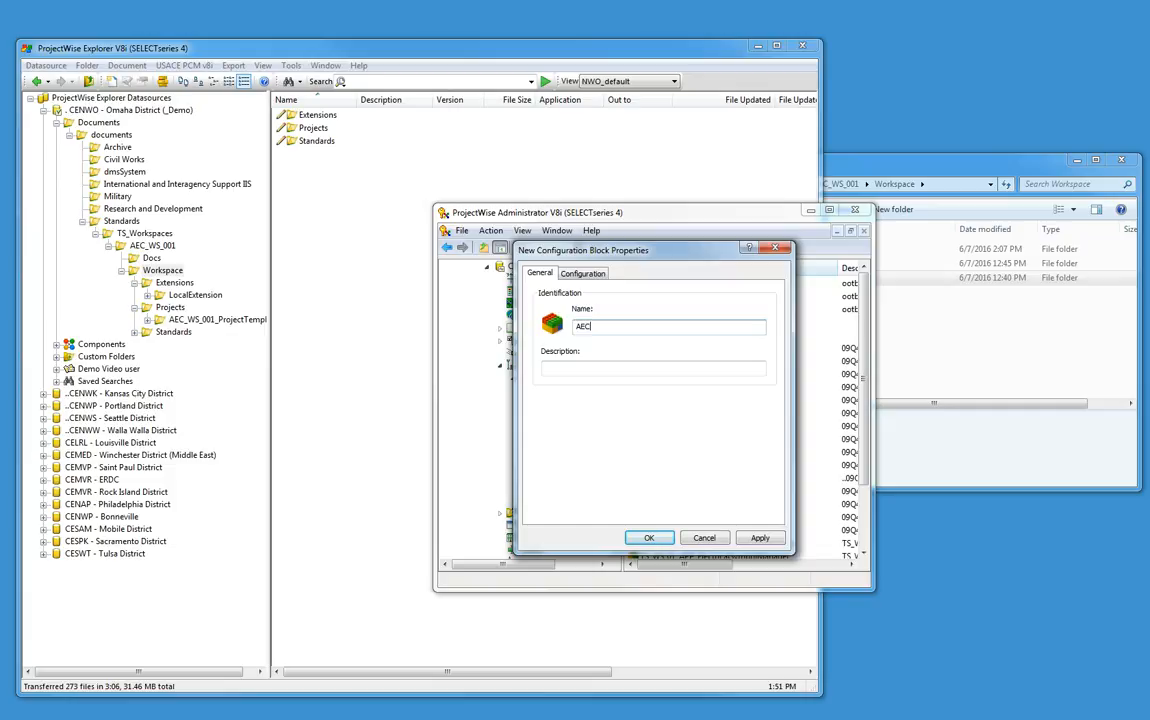
type("_WS")
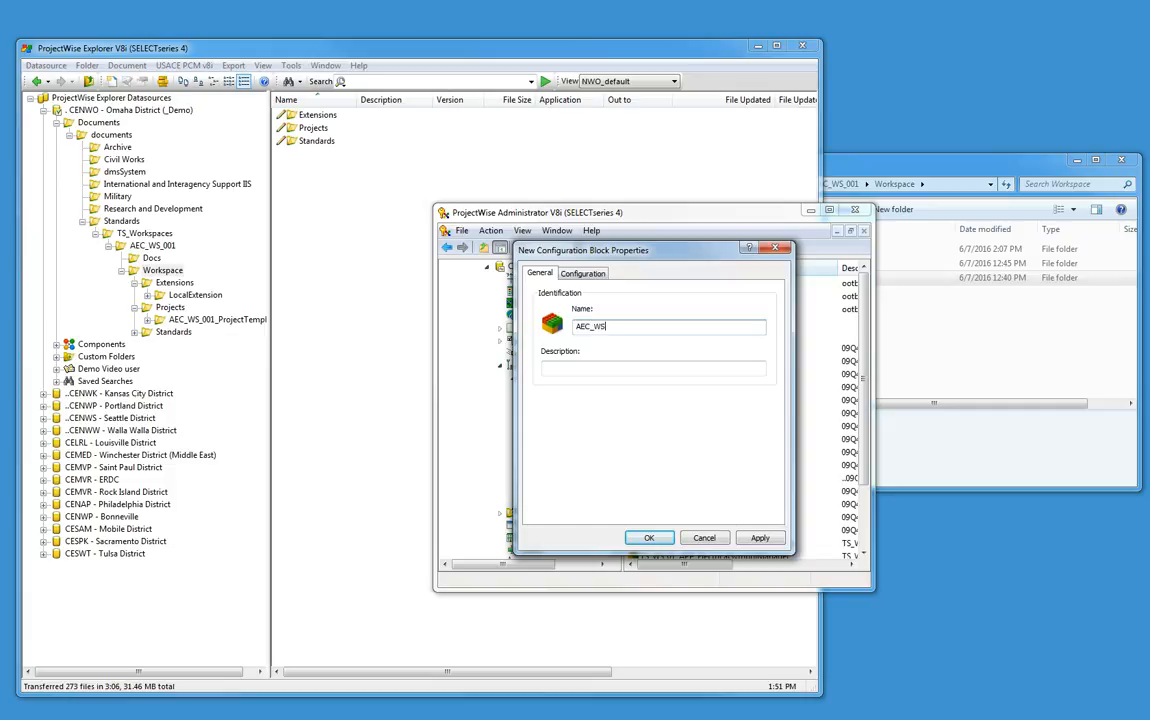
type("_001")
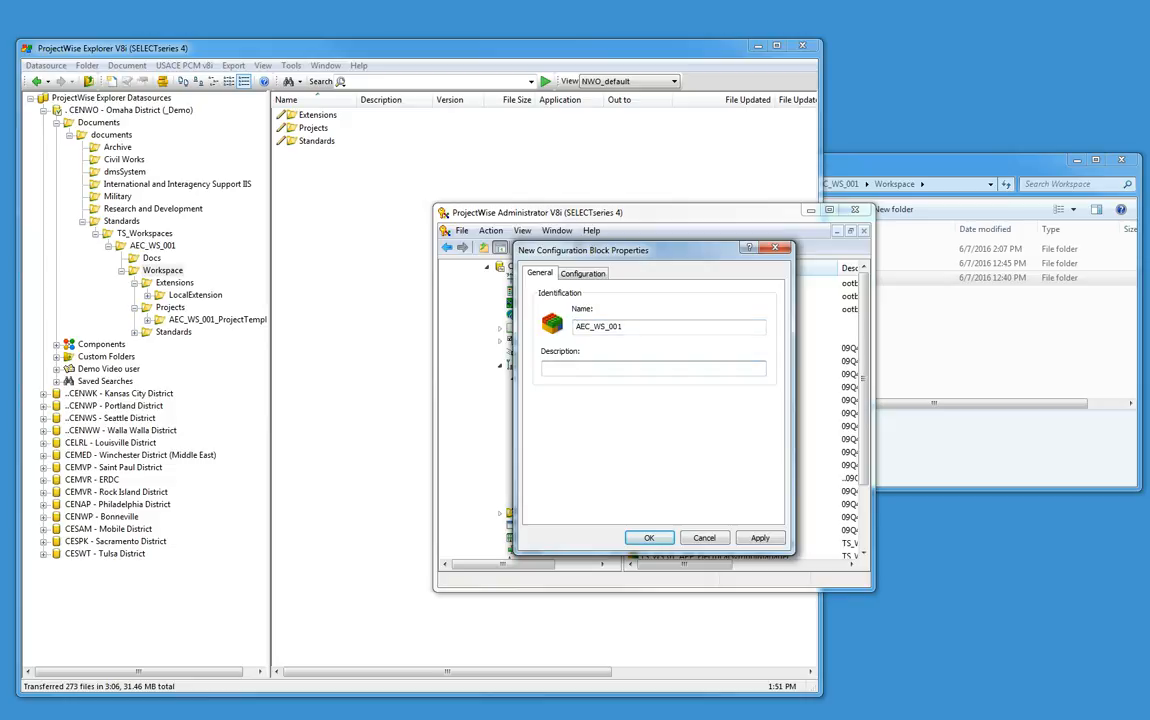
Give it the description 'Attach this to all AEC_WS_001 Projects'.
type("Attach this to all AEC")
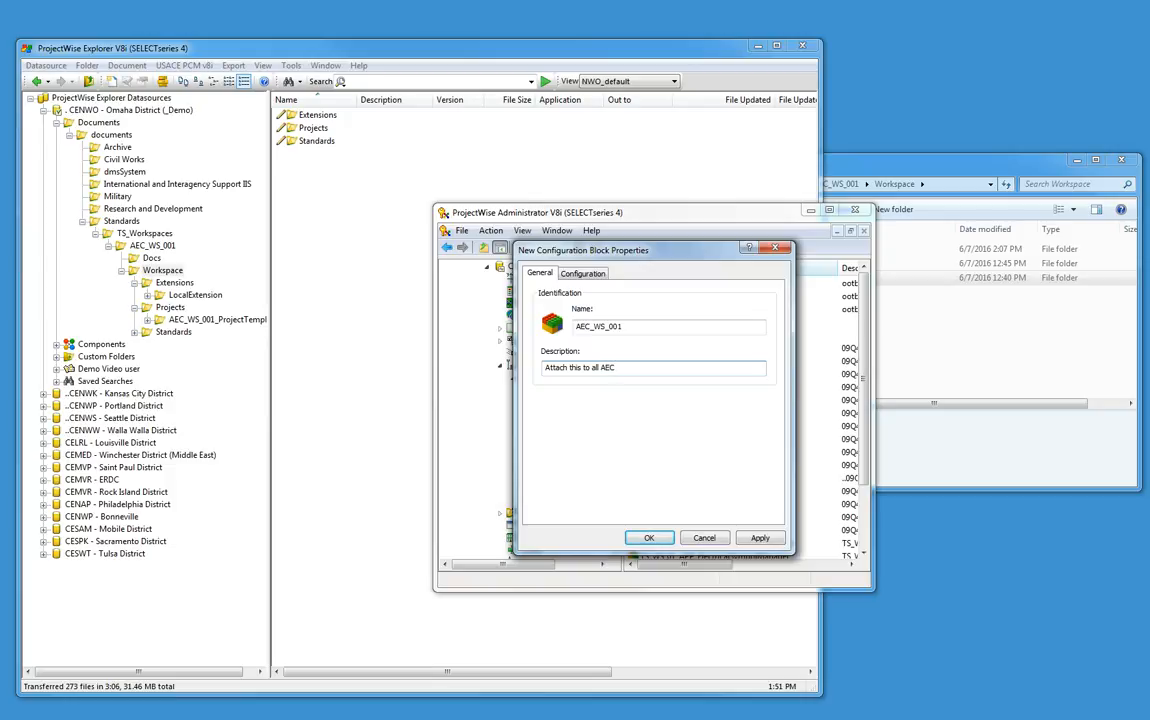
type("_WS_001 R")
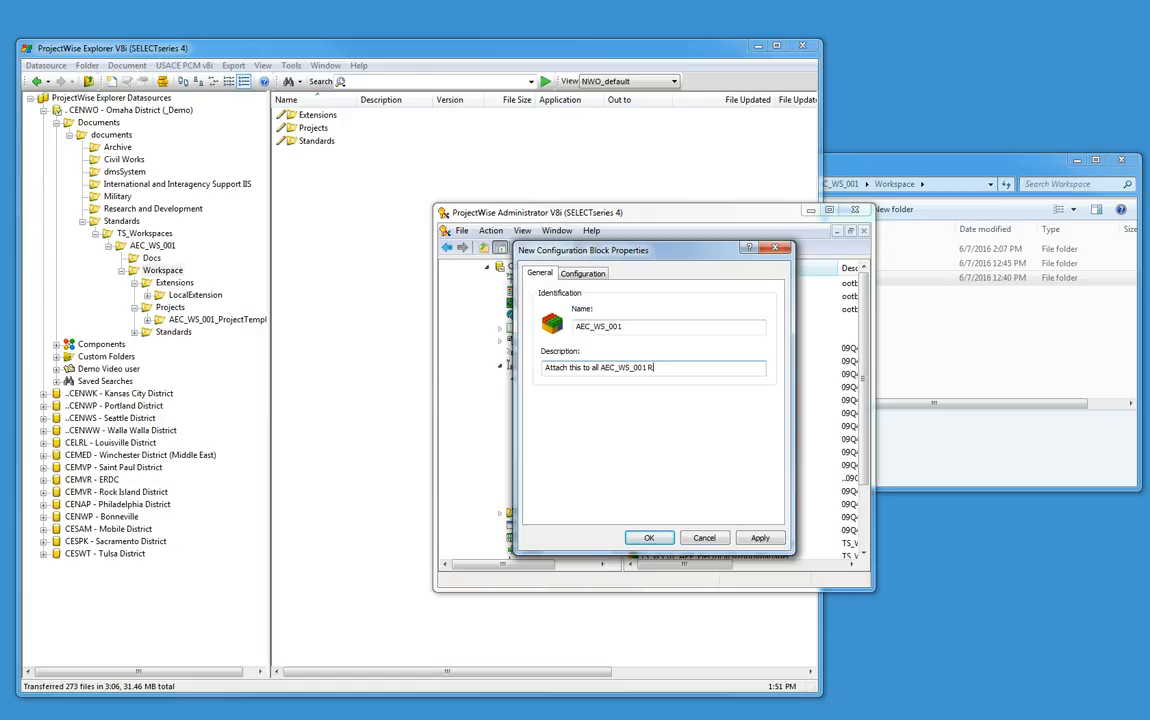
type("Projects")
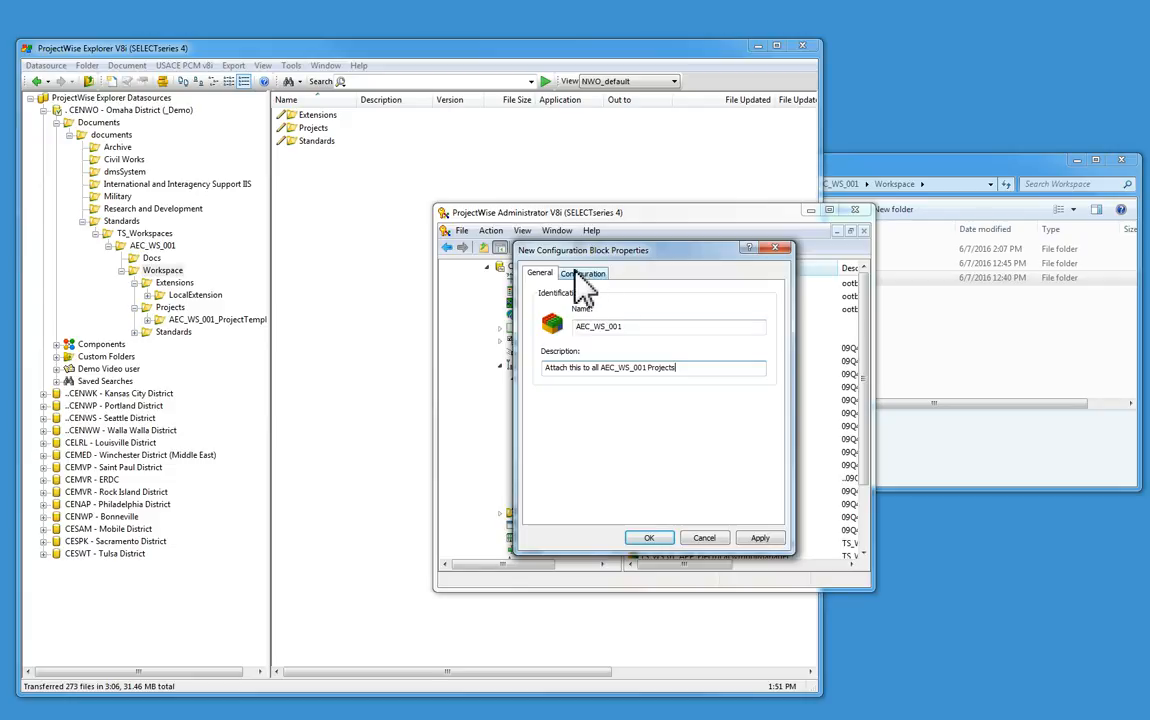
Add a variable named _USTN_SITE to the block's configuration contents.
left_click(584, 272)
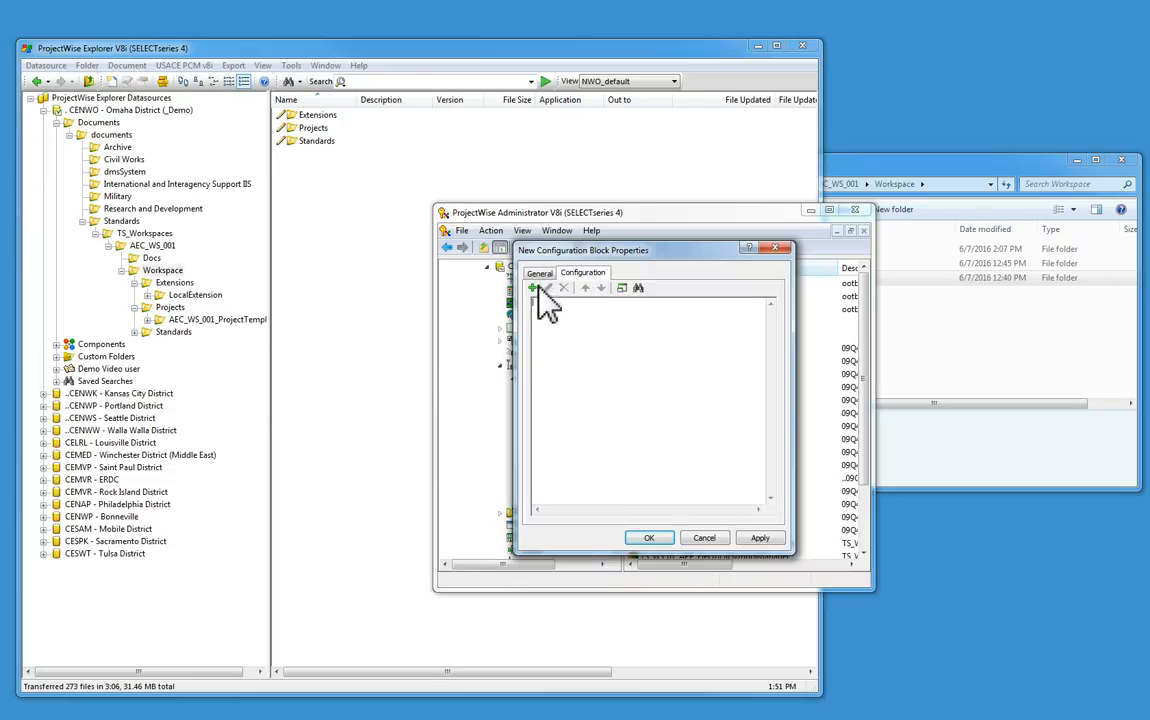
left_click(532, 288)
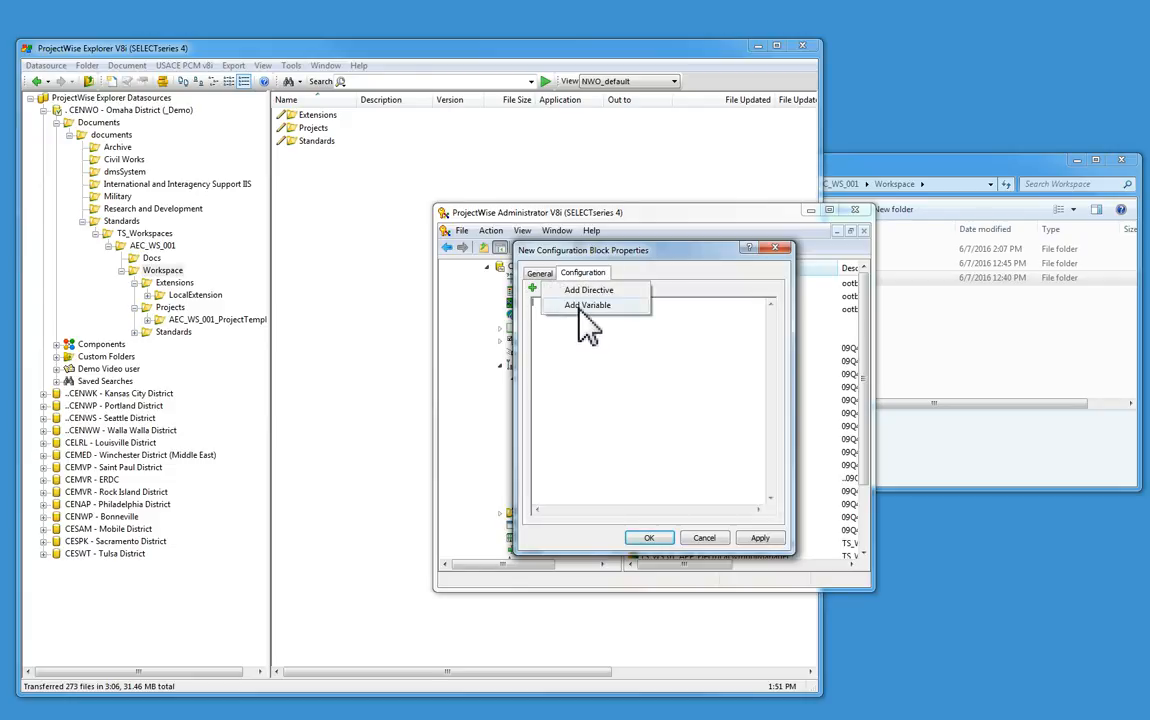
left_click(588, 304)
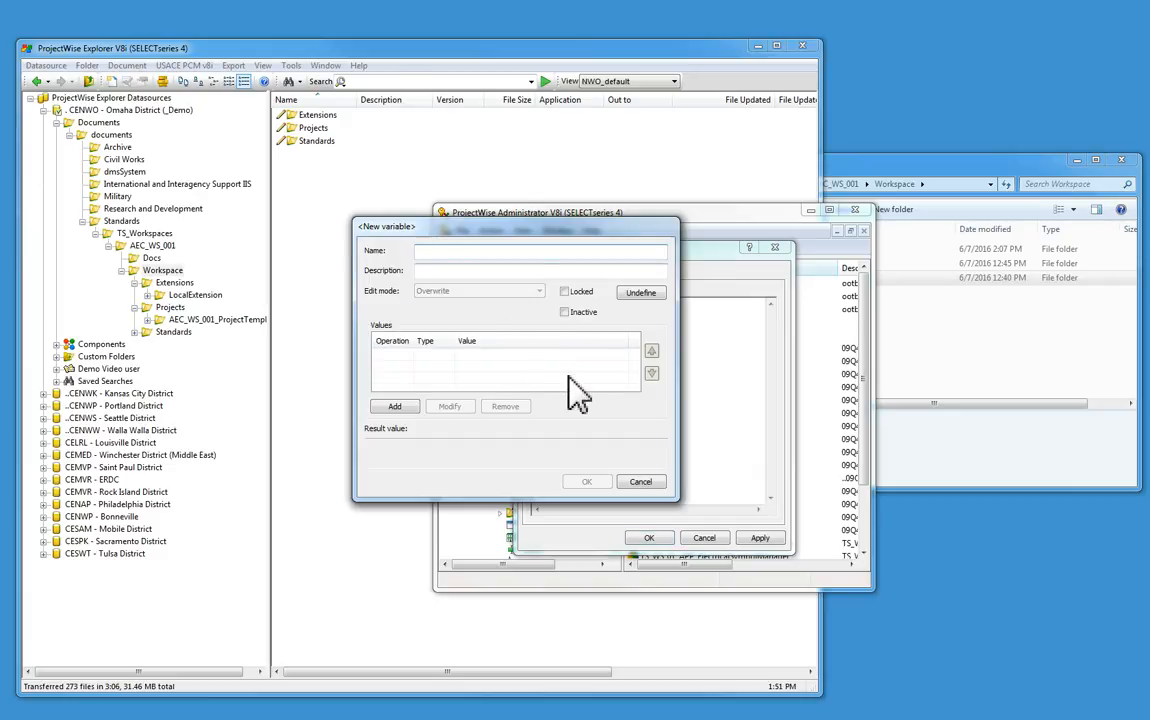
type("_USTN_SITE")
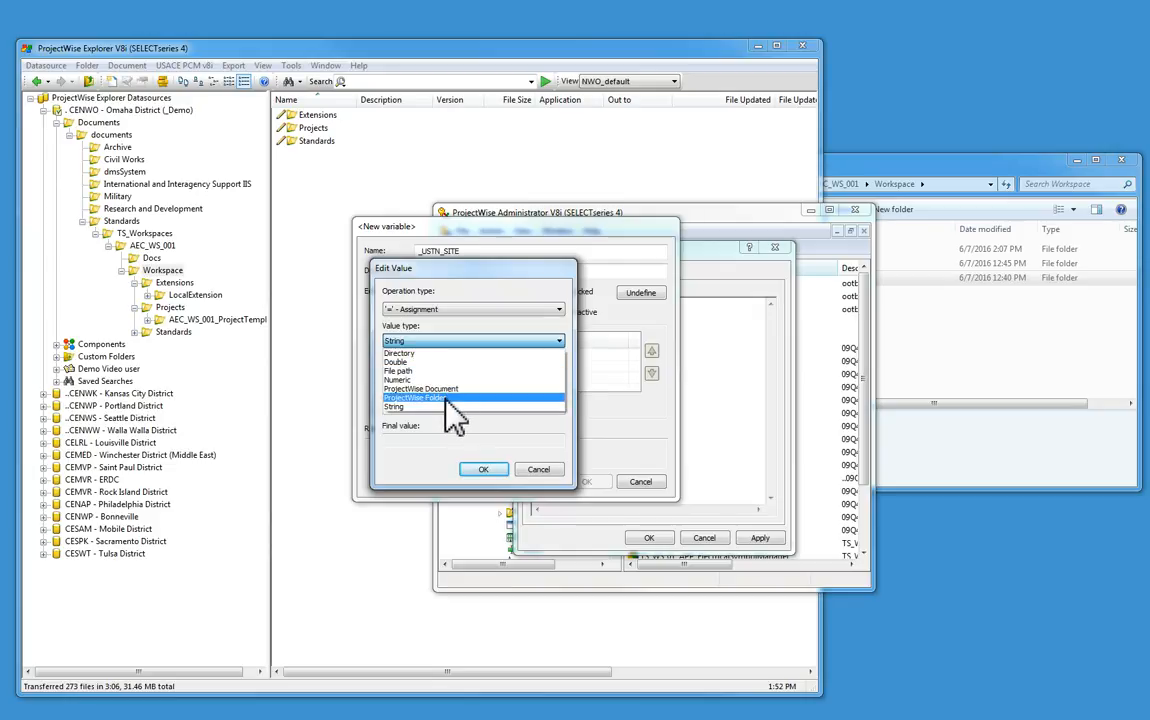
Make the _USTN_SITE value a ProjectWise Folder and browse for its target folder.
left_click(420, 396)
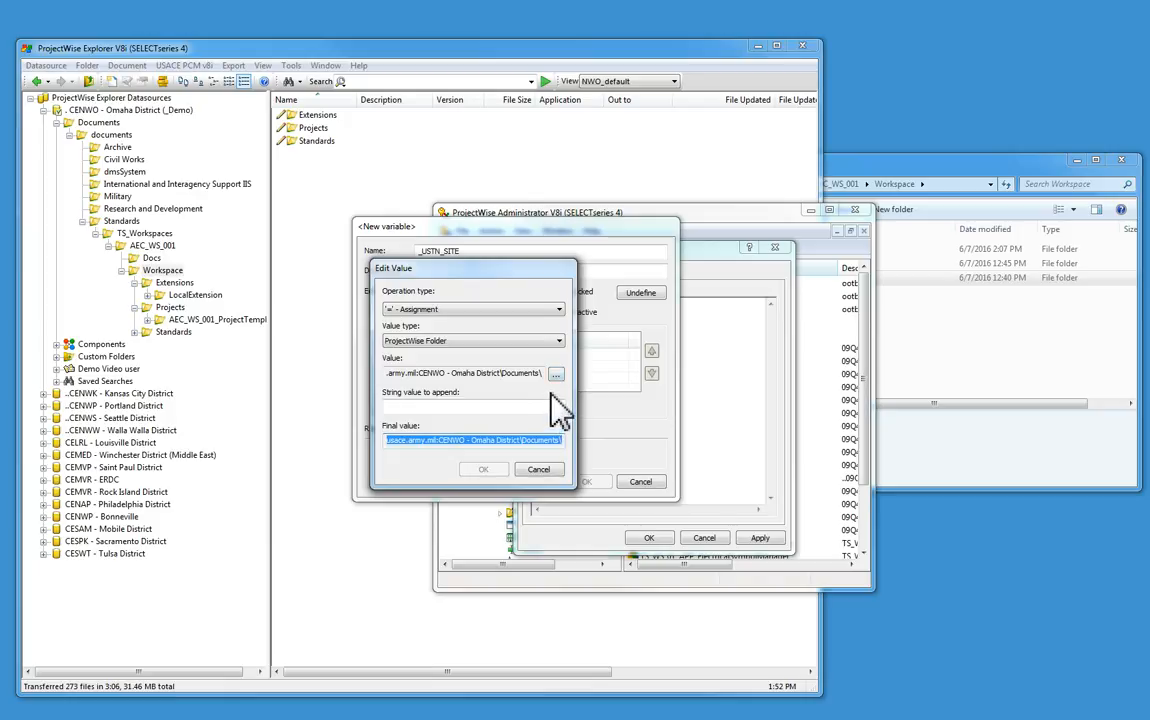
mouse_move(556, 376)
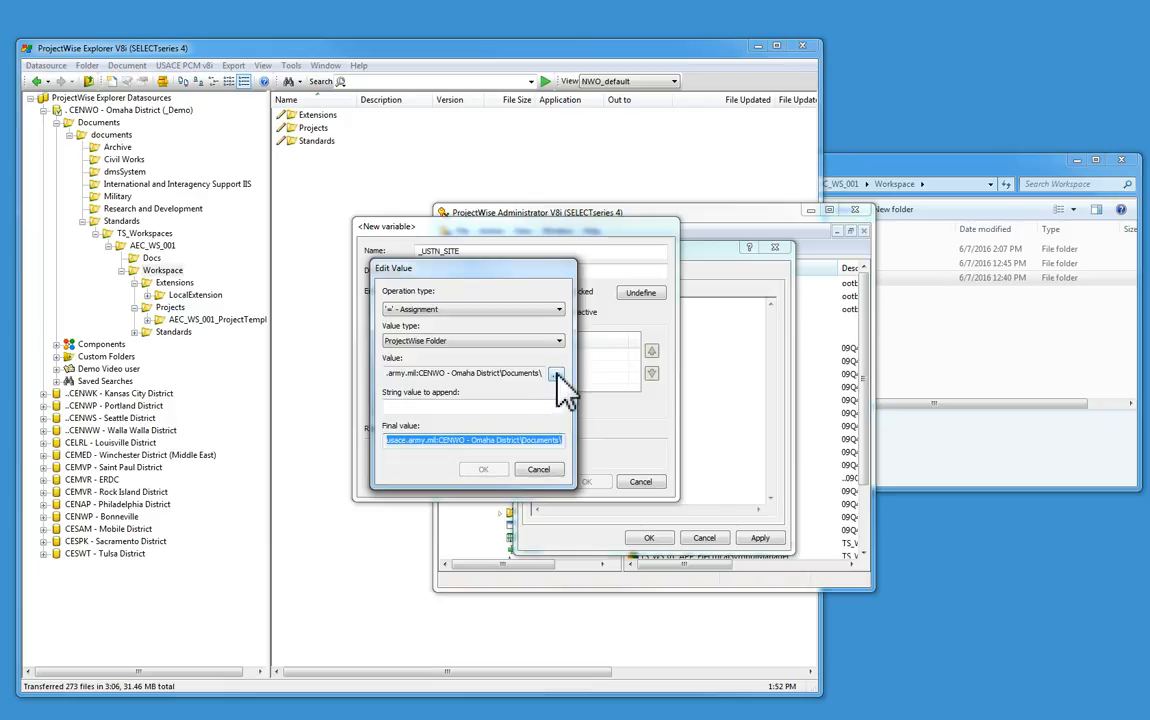
left_click(560, 374)
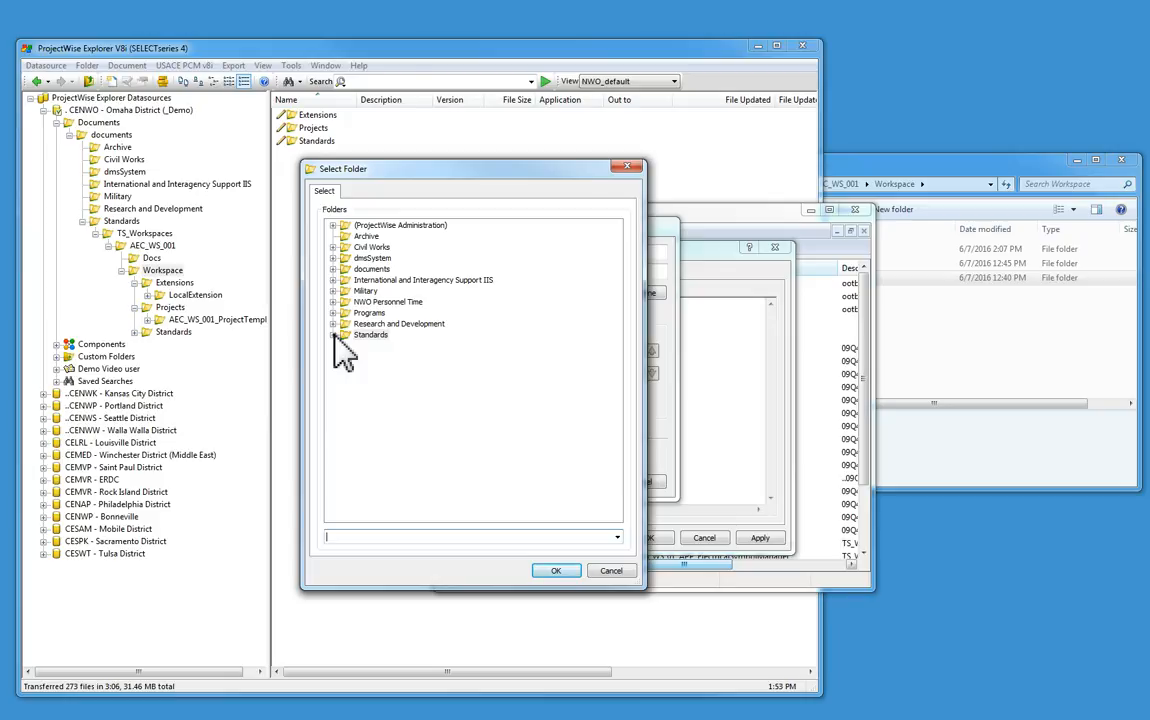
Point the value at Standards > TS_WorkSpaces > AEC_WS_001 > Workspace > Standards and confirm.
left_click(334, 334)
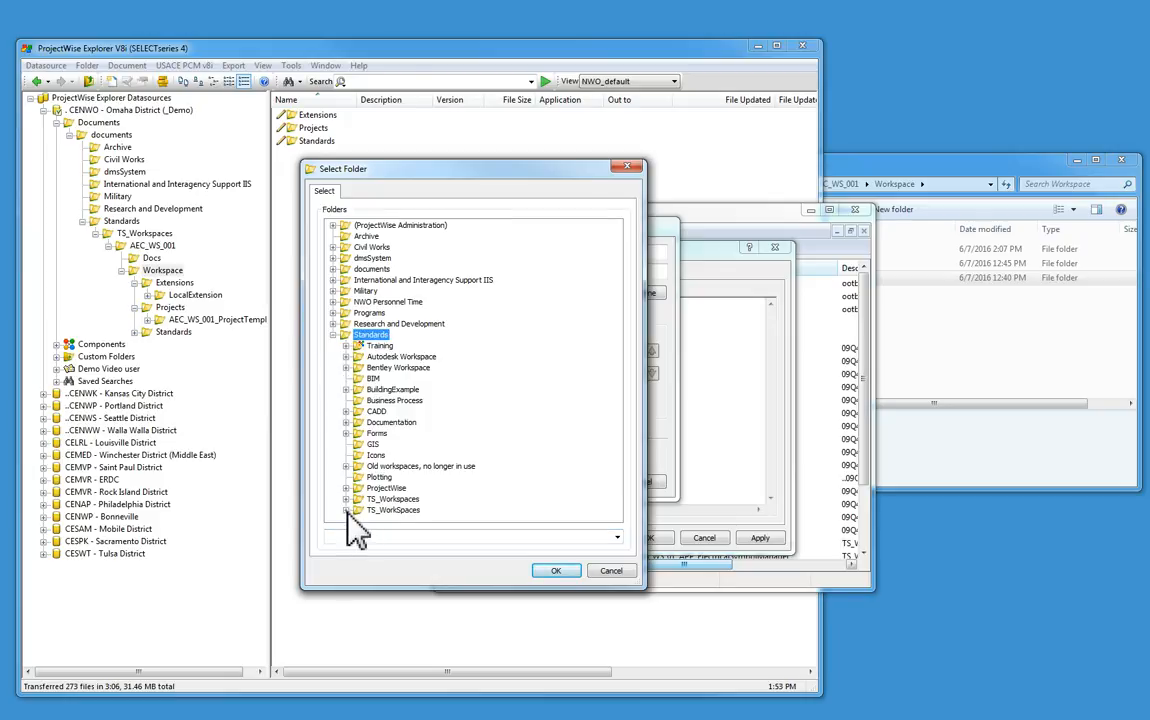
left_click(346, 466)
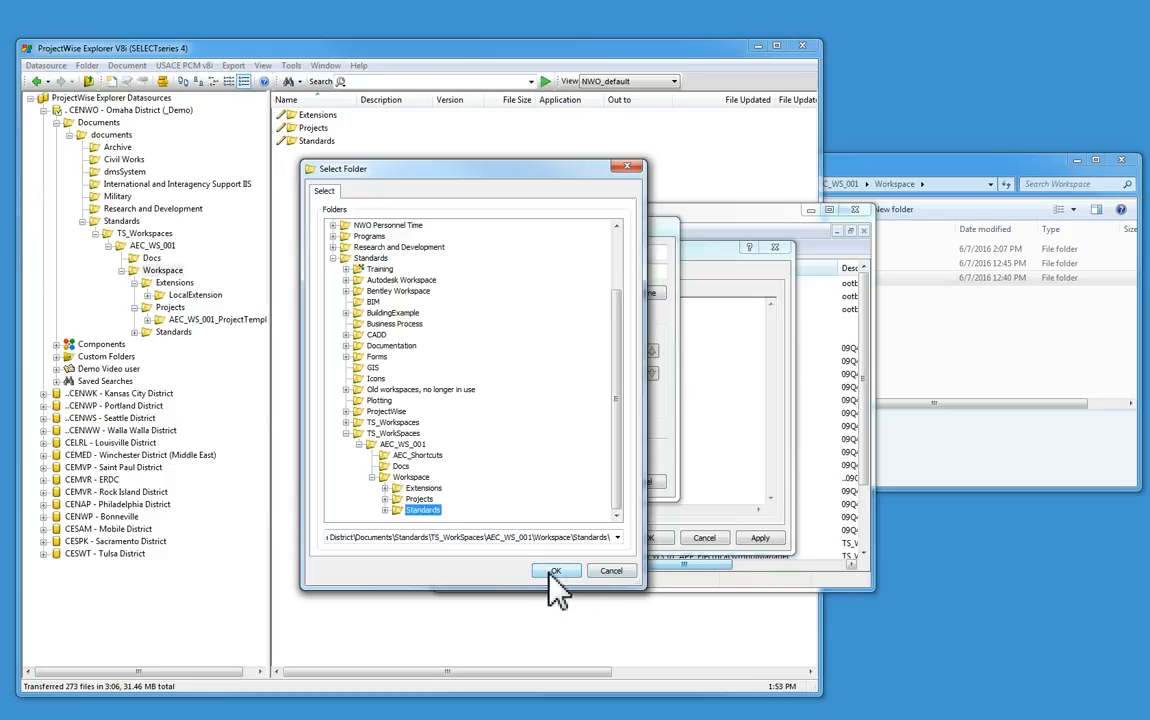
left_click(556, 570)
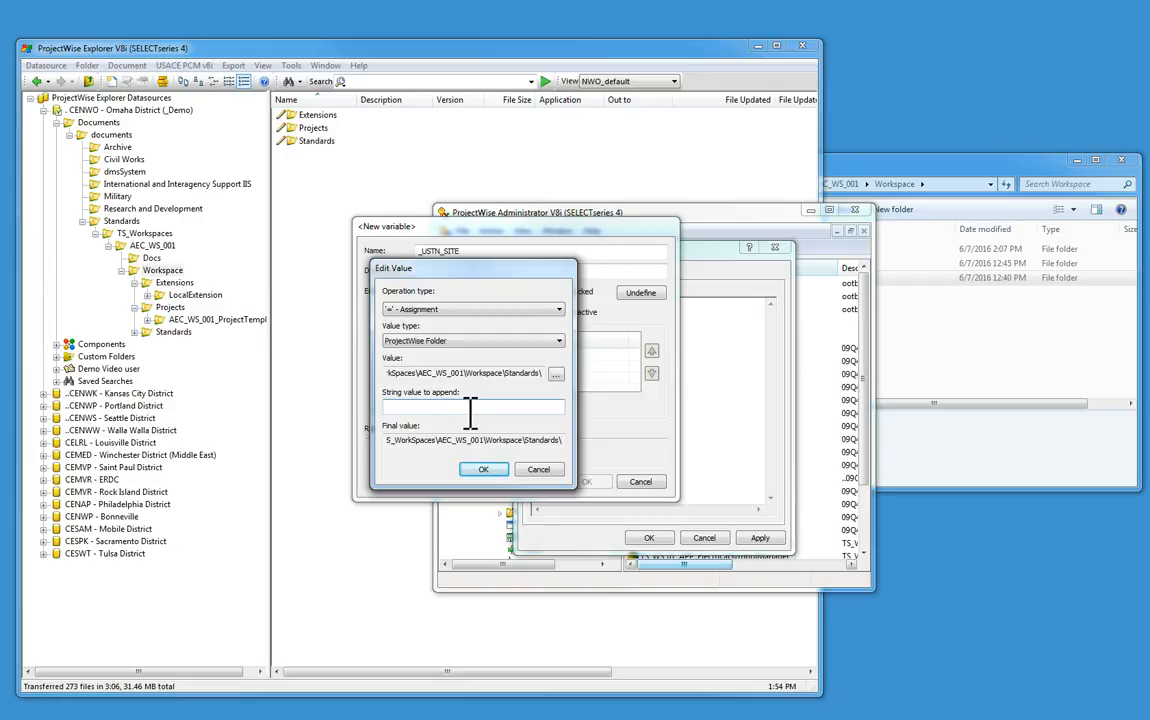